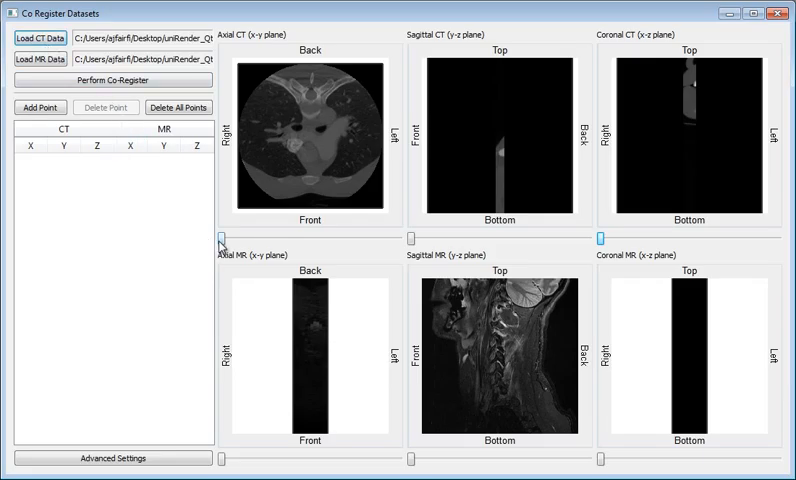
Move the axial CT view to a skull-level slice matching the MR anatomy.
drag(218, 236, 318, 236)
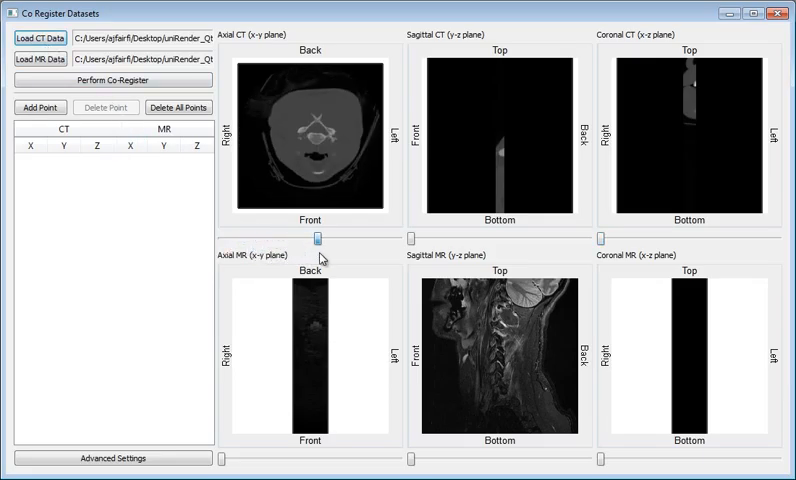
drag(322, 236, 356, 236)
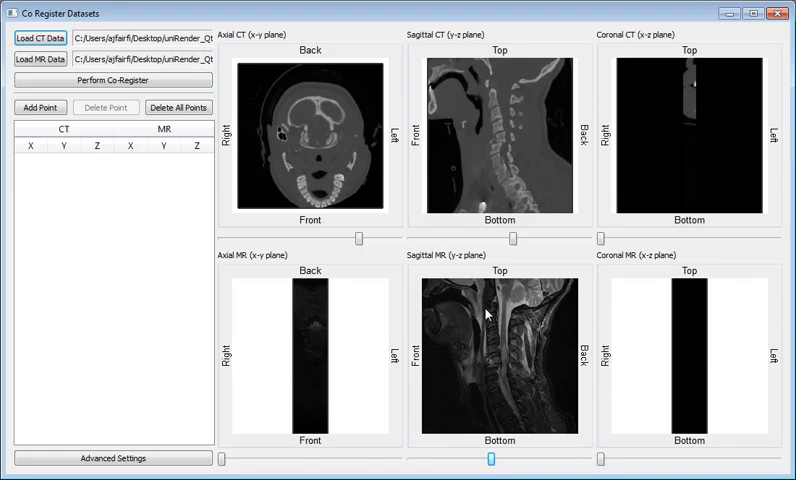
Mark a neck landmark, add it as a CT/MR point pair, co-register, and begin naming the .coreg file 'tran'.
click(492, 312)
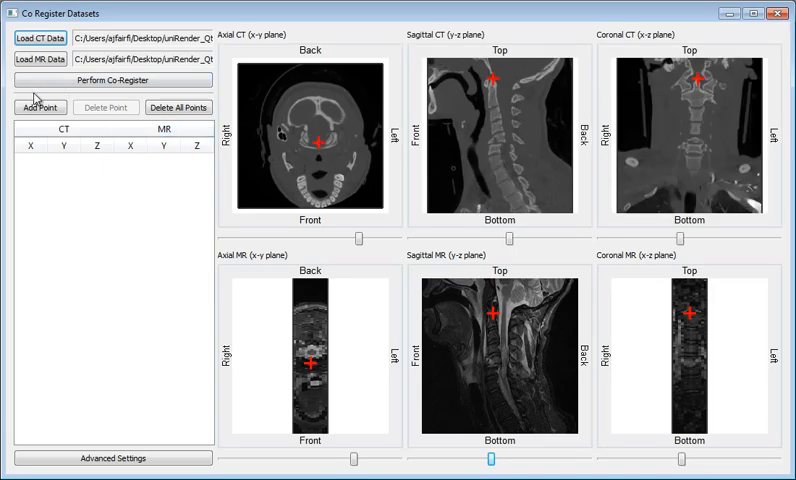
click(40, 108)
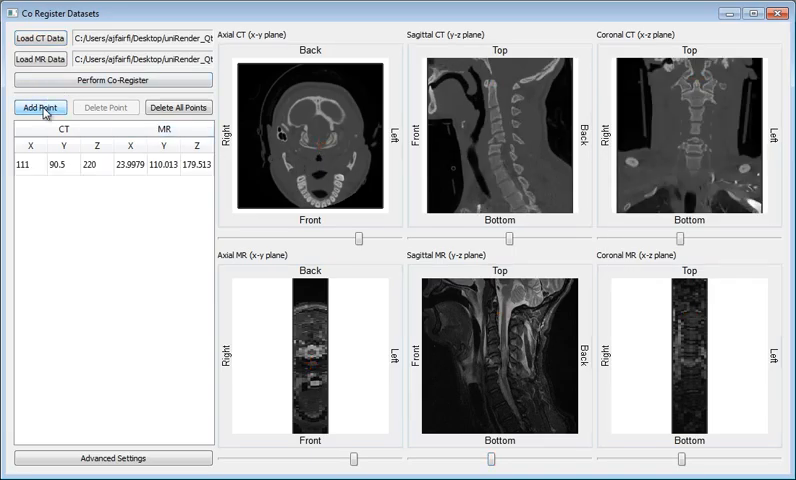
click(40, 108)
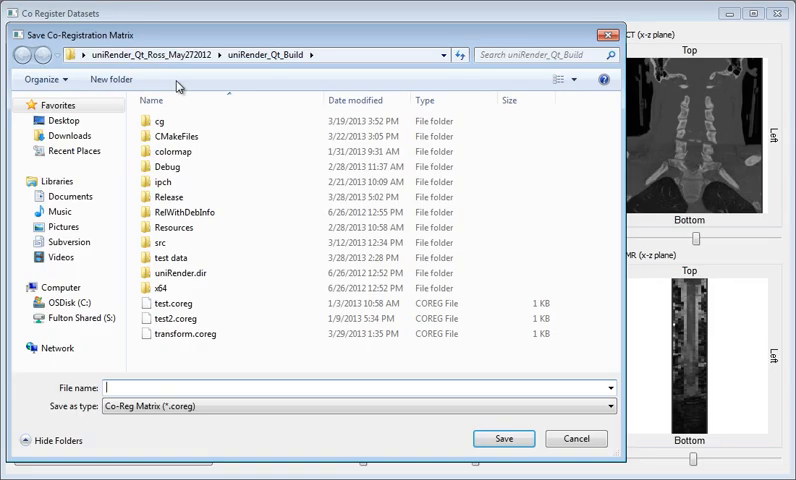
text(tran)
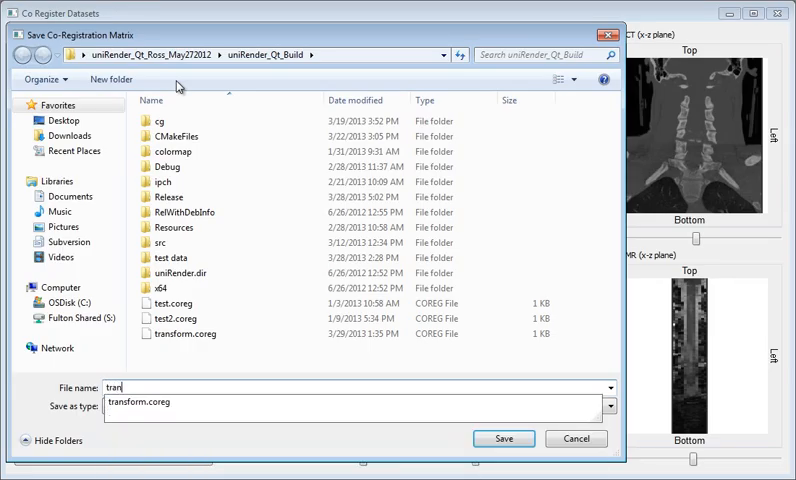